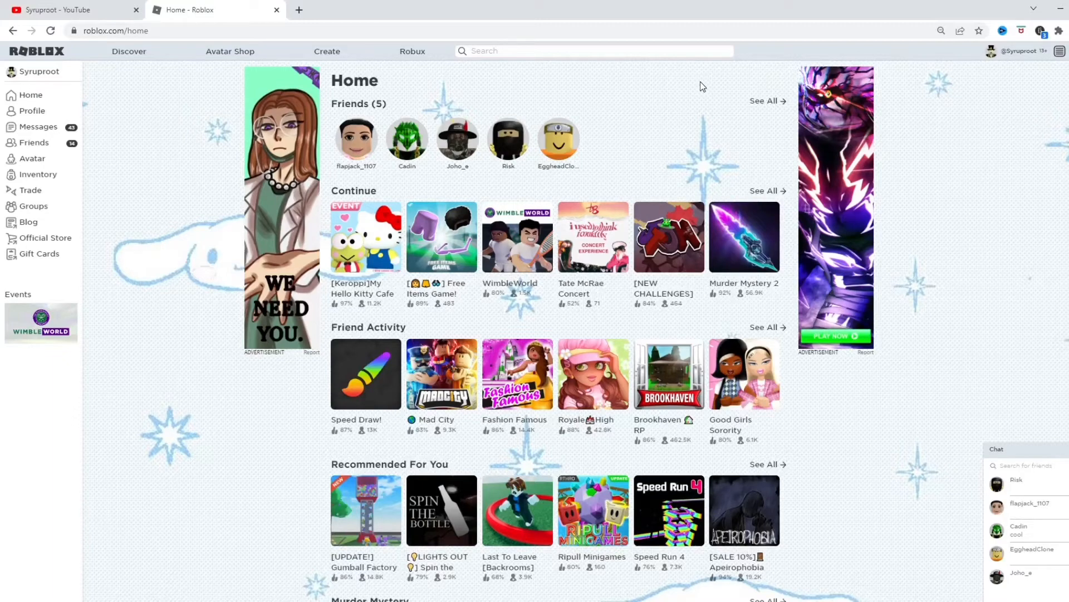
pyautogui.moveTo(680, 82)
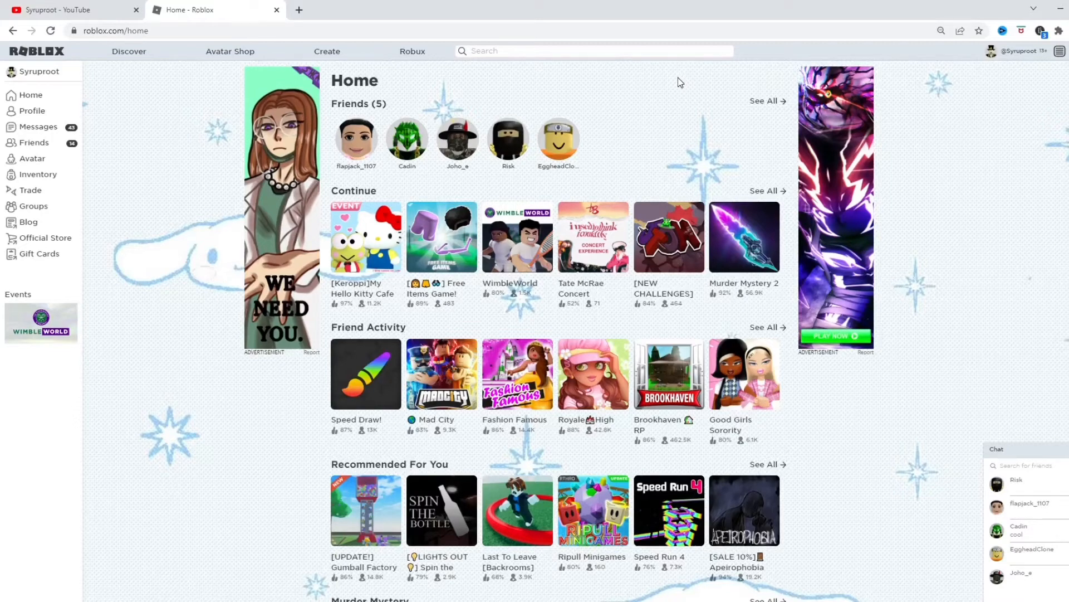
pyautogui.moveTo(385, 77)
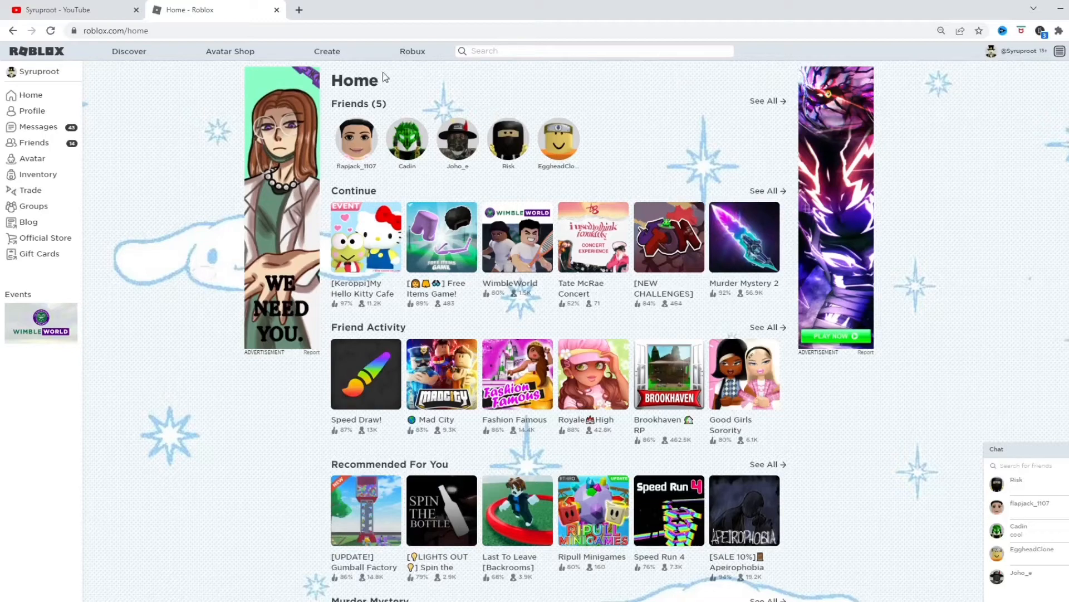
pyautogui.moveTo(428, 78)
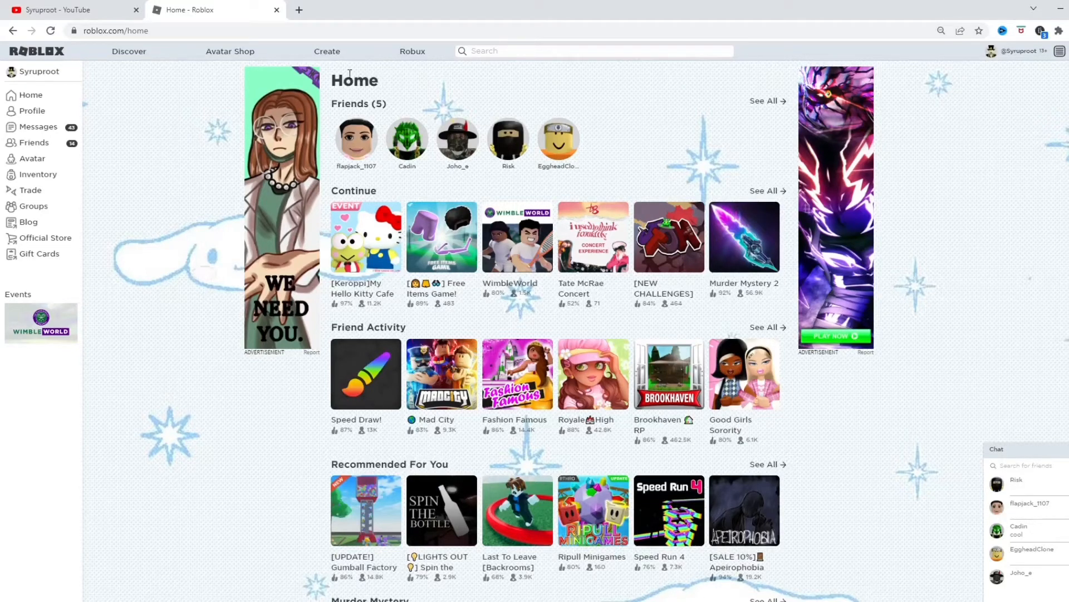
pyautogui.moveTo(341, 55)
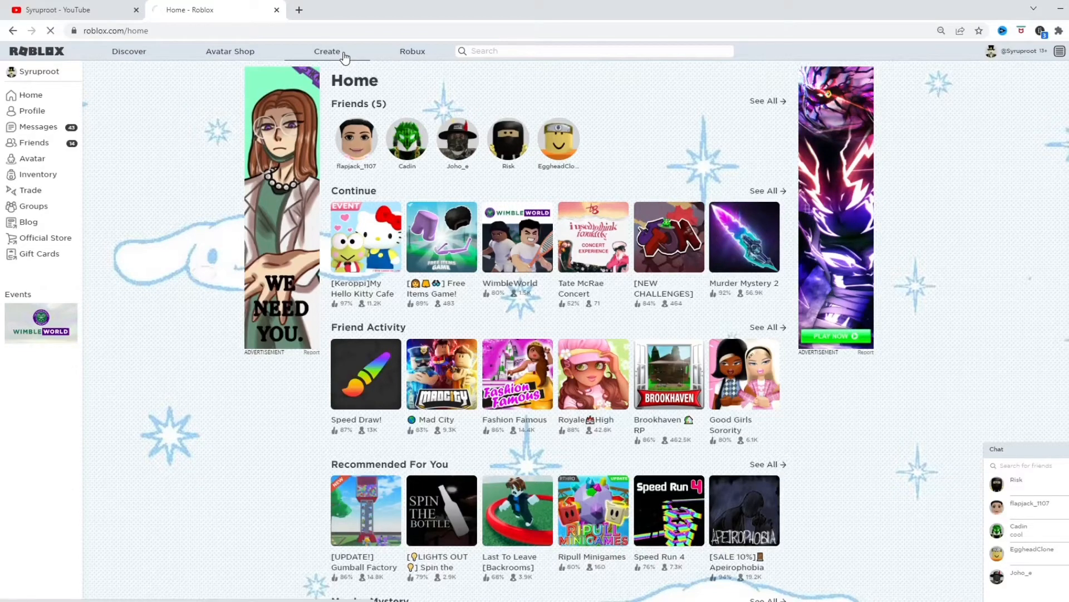
# Open the badge creation form under the group's creations on the Roblox website
pyautogui.click(327, 51)
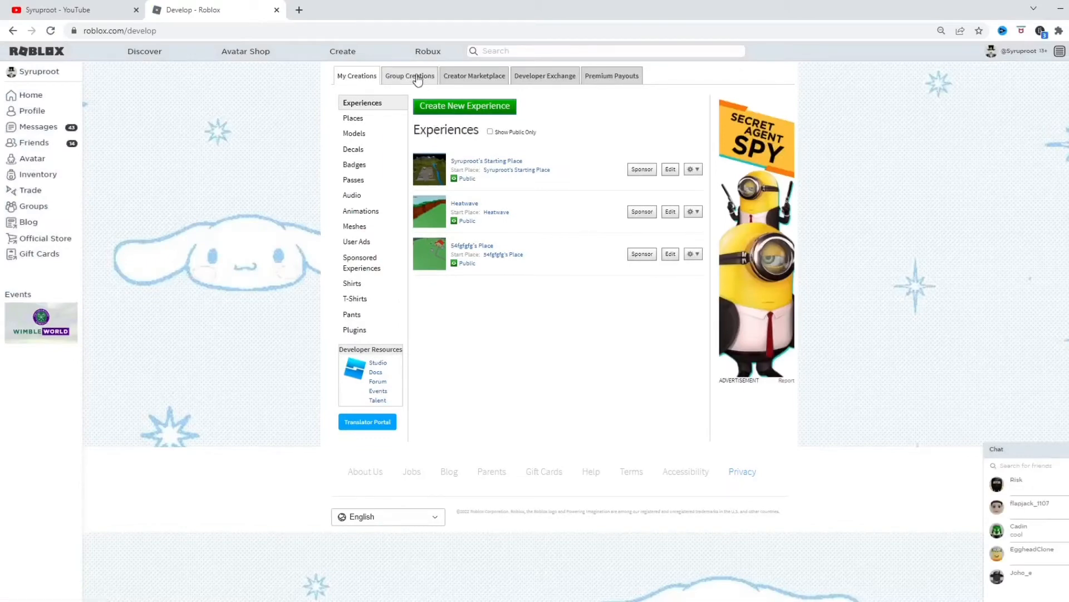
pyautogui.click(409, 75)
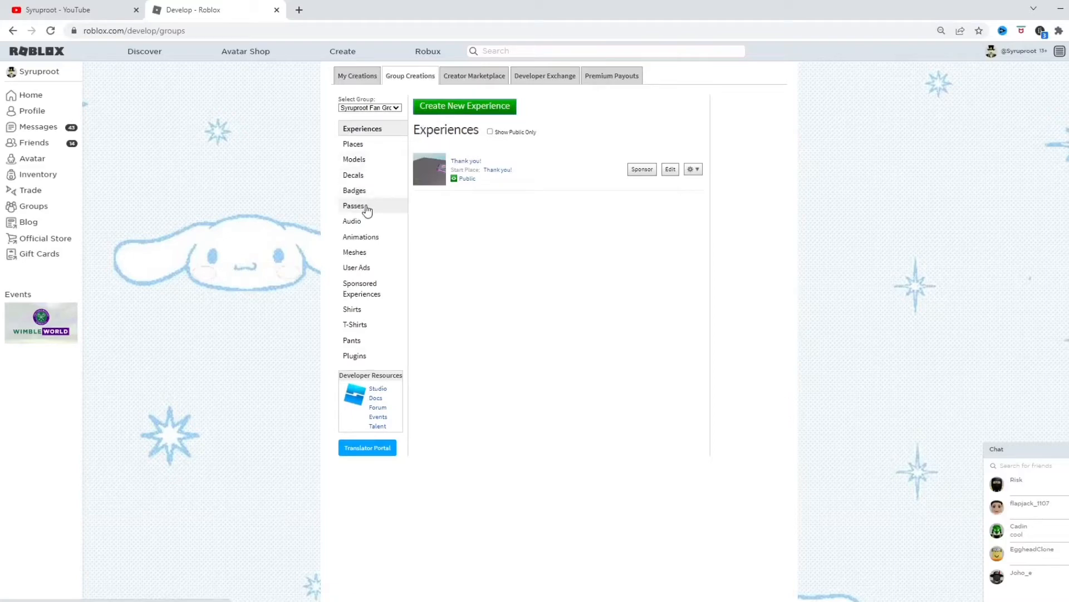
pyautogui.click(355, 190)
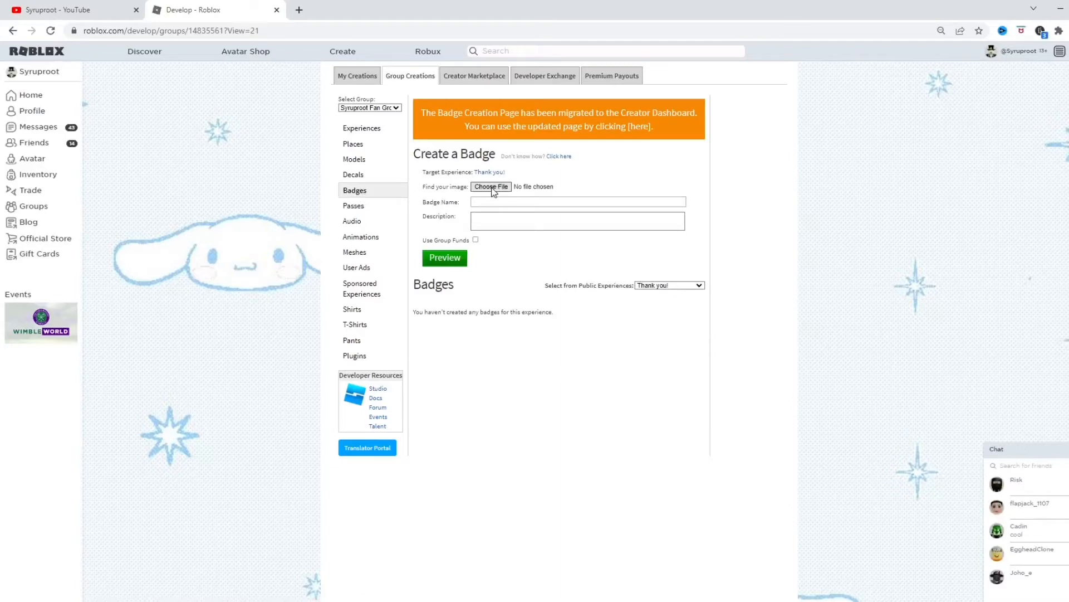
# Name the badge 'Bloxy Cola' with description 'you found the bloxy cola, good job!'
pyautogui.write('Bloxy Co')
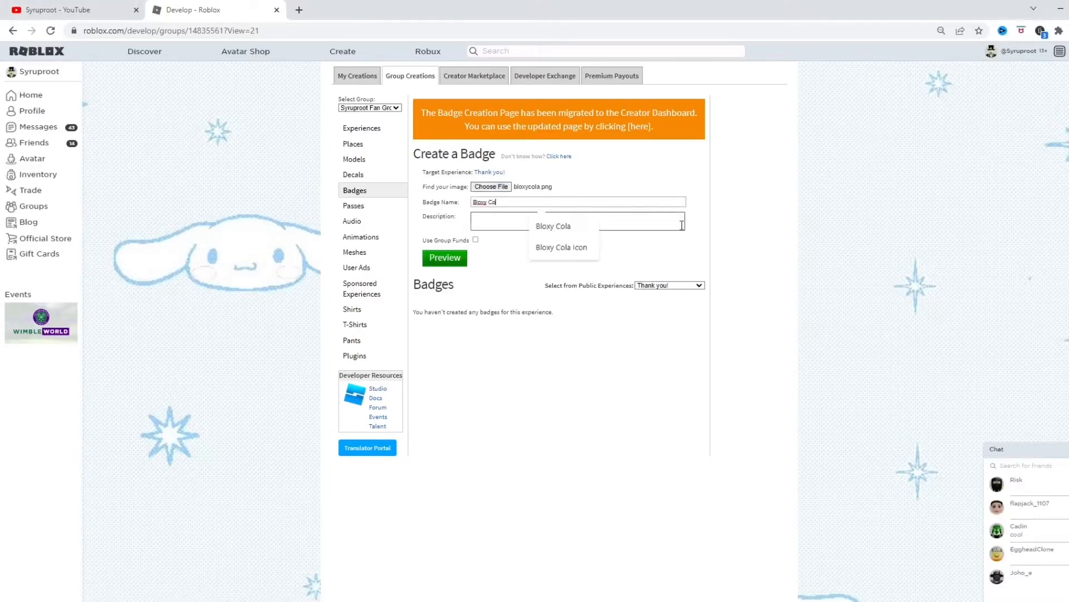
pyautogui.click(577, 221)
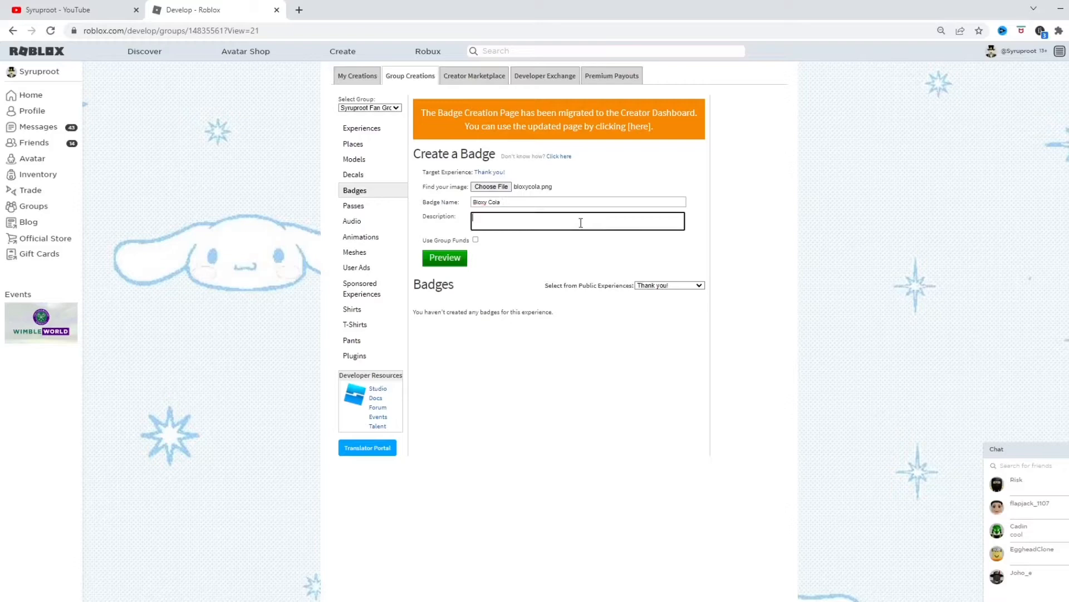
pyautogui.write('you found the bloxy')
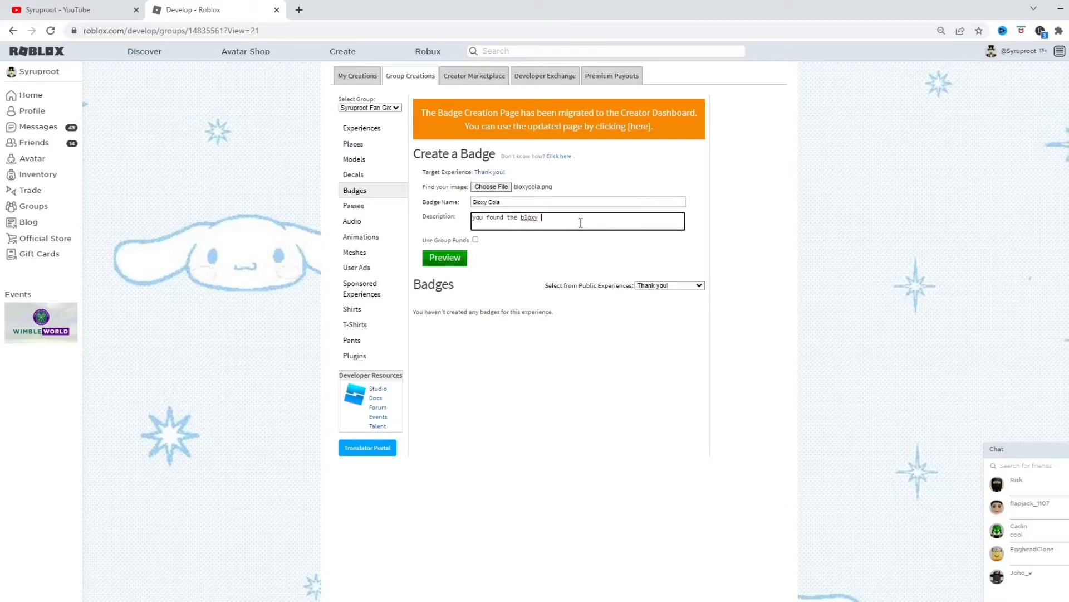
pyautogui.write('cola, good')
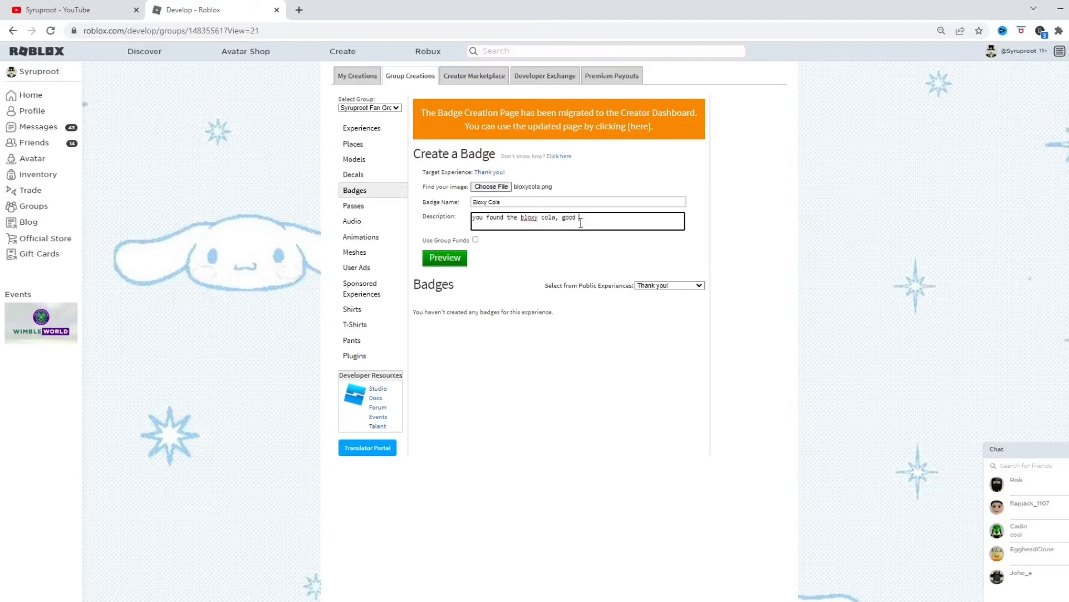
pyautogui.write('job!')
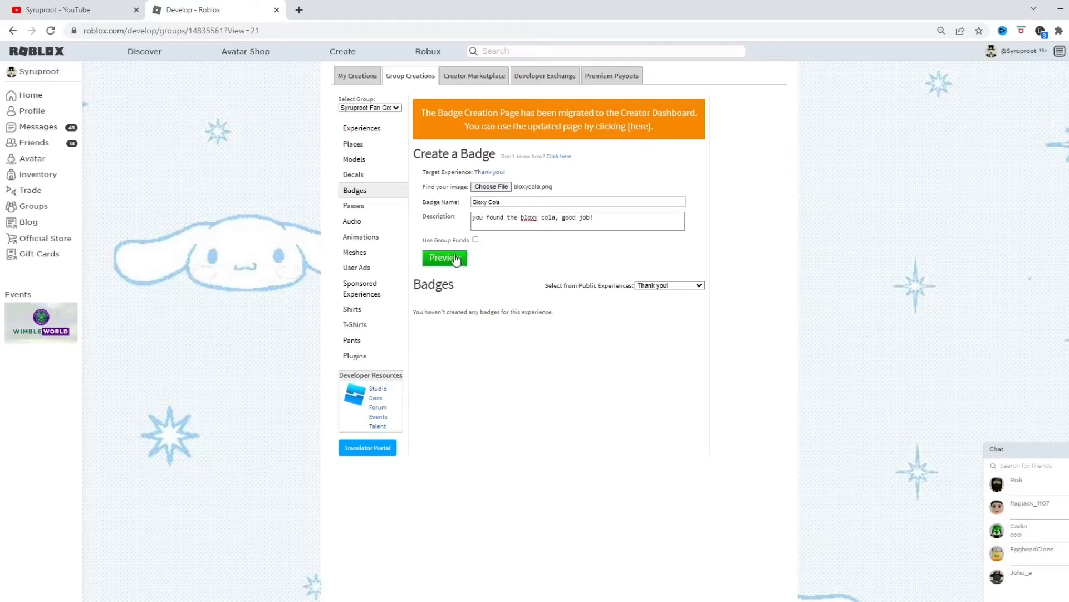
# Preview the Bloxy Cola badge, then create it for 0 Robux
pyautogui.click(446, 258)
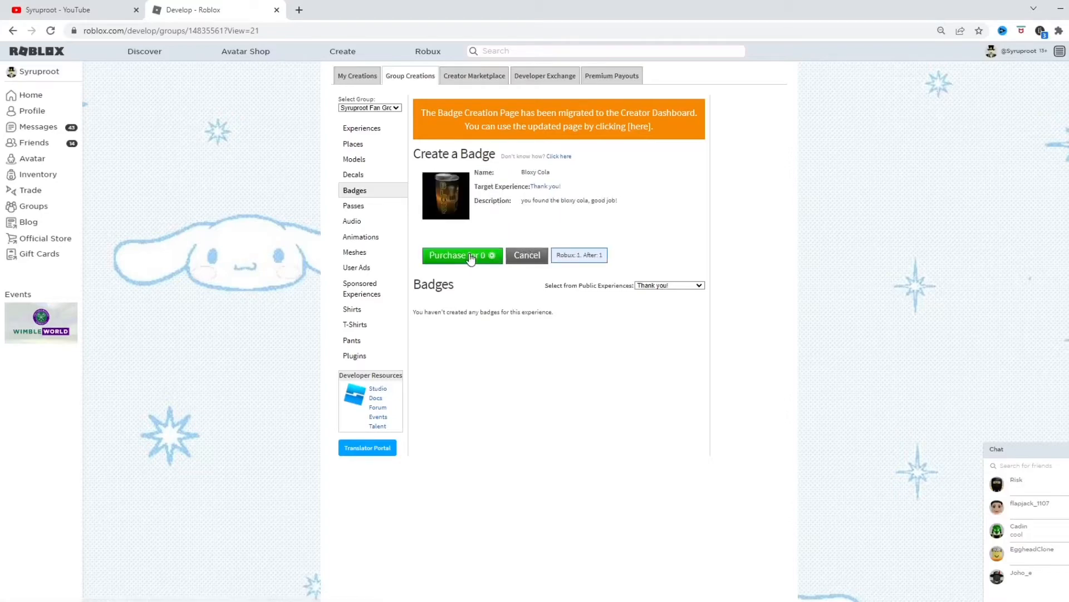
pyautogui.click(460, 255)
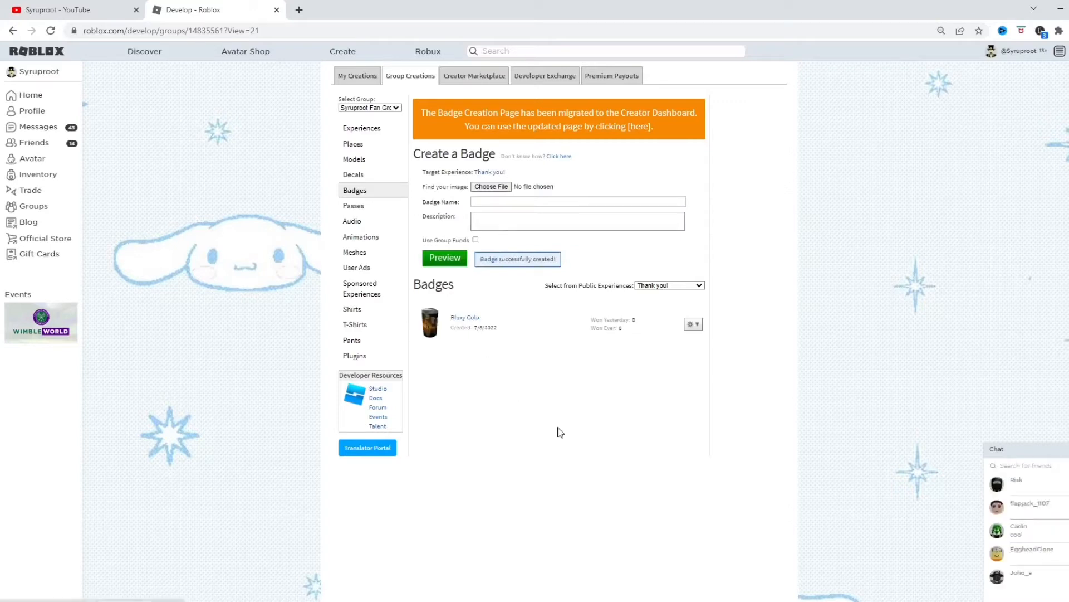
pyautogui.moveTo(644, 540)
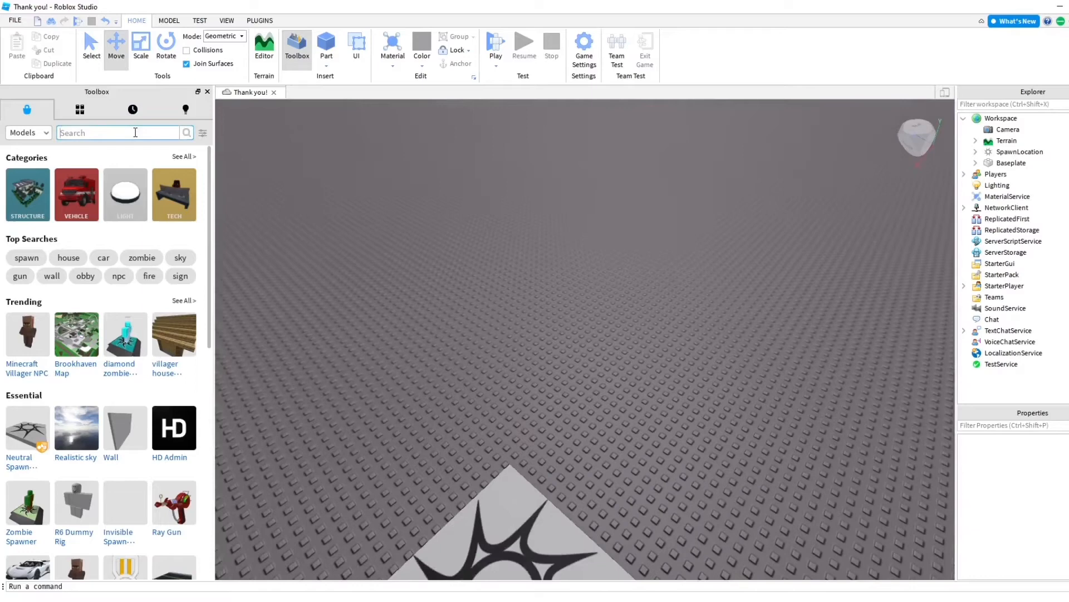
# Search the Toolbox for 'bloxy cola' and insert a Bloxy Cola model
pyautogui.write('bloxz')
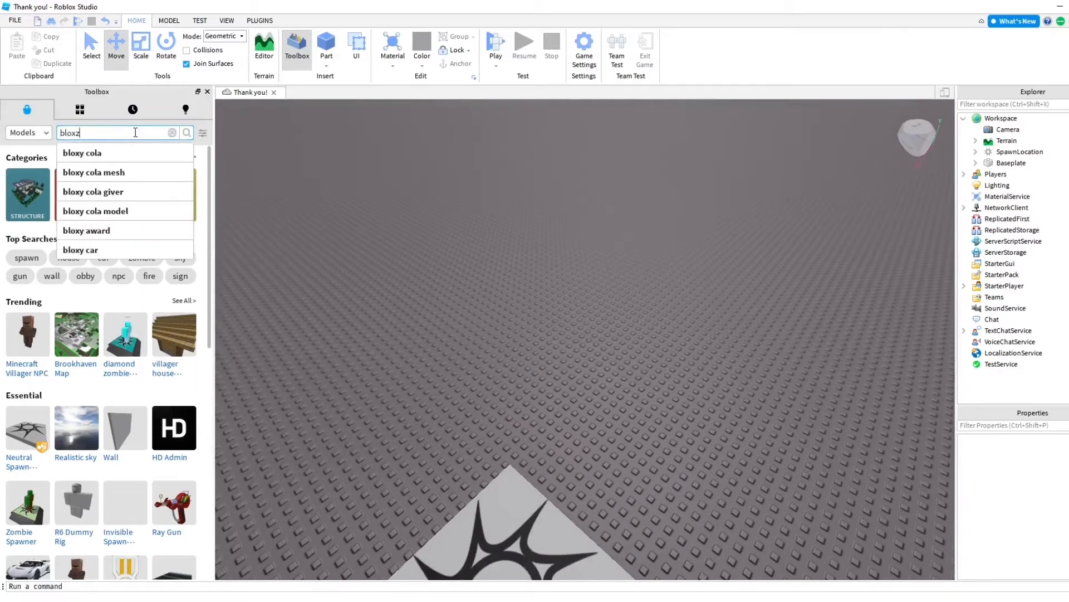
pyautogui.click(82, 152)
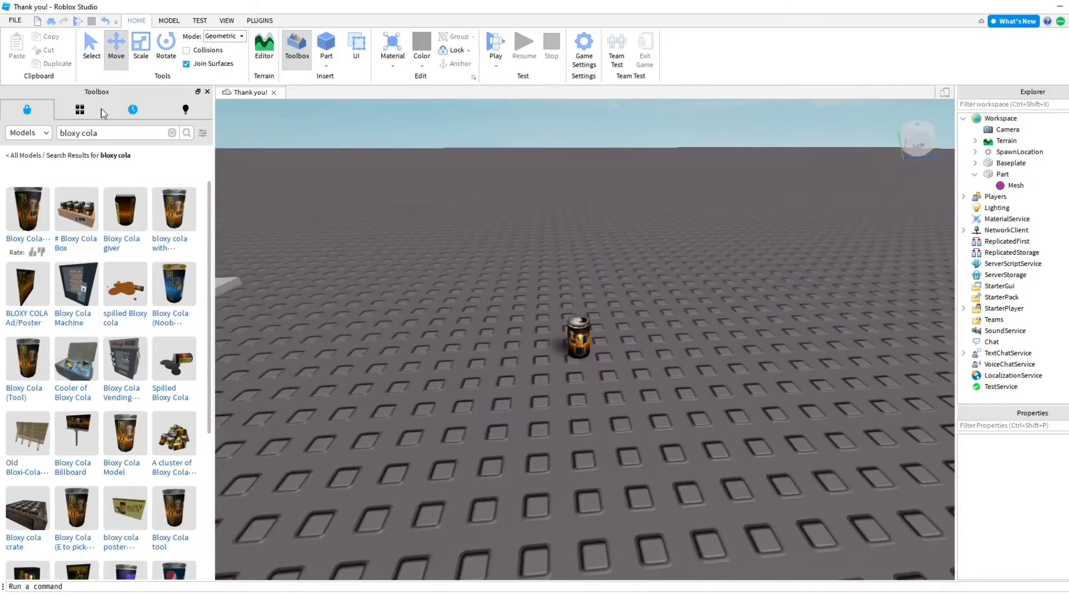
# Browse the Syruproot Fan Group's models in the Toolbox inventory
pyautogui.click(133, 109)
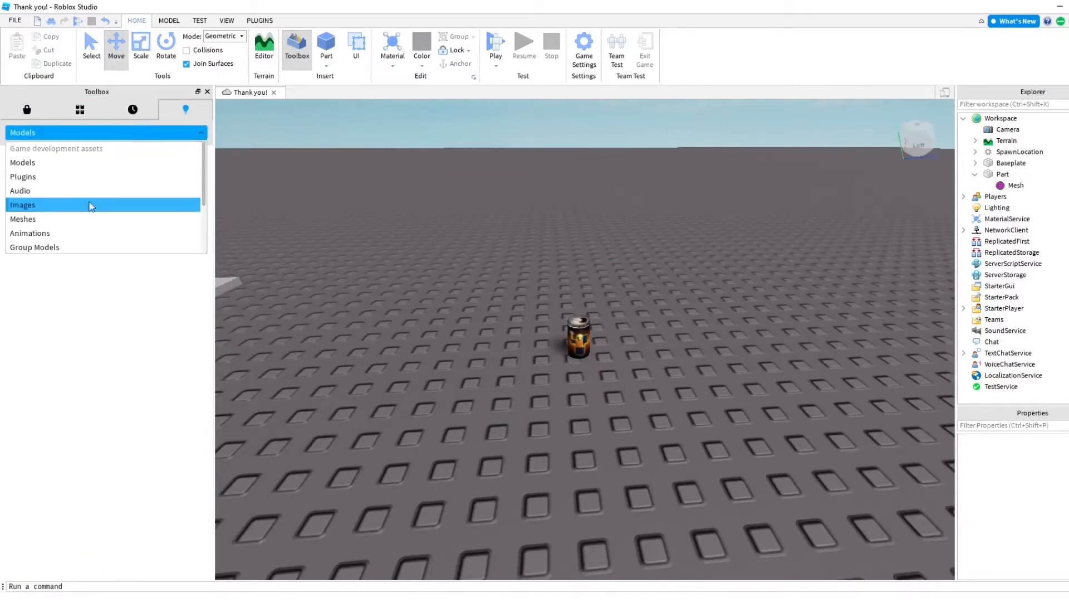
pyautogui.click(34, 247)
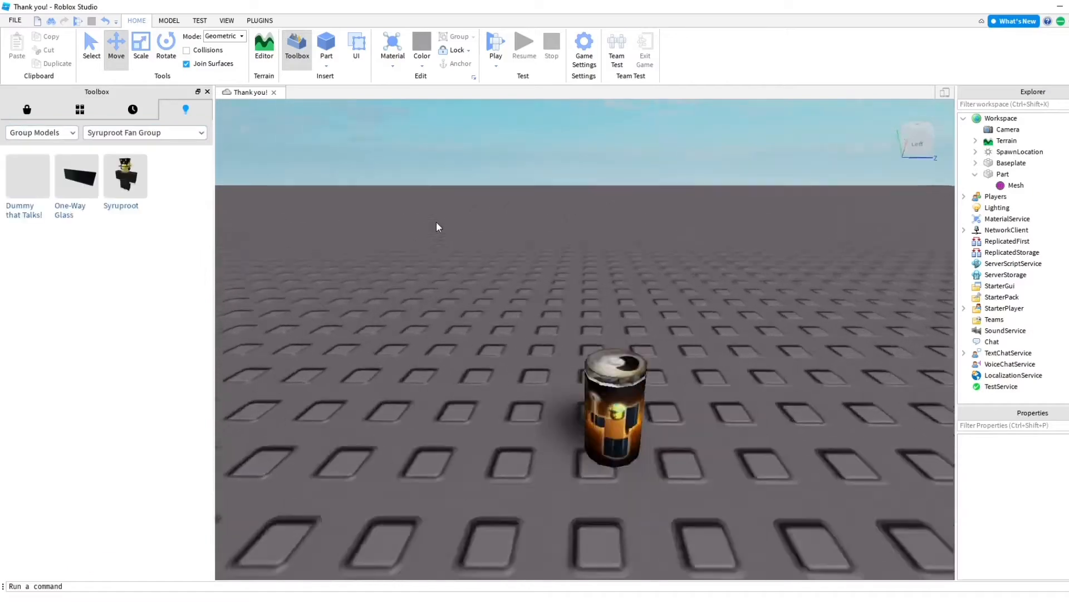
pyautogui.click(145, 133)
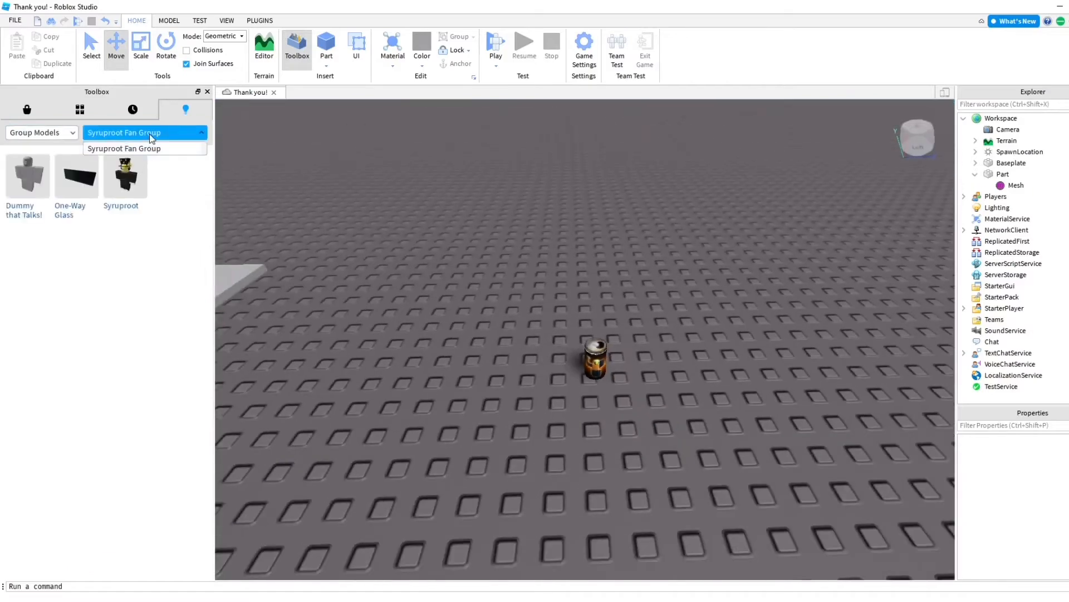
pyautogui.click(42, 133)
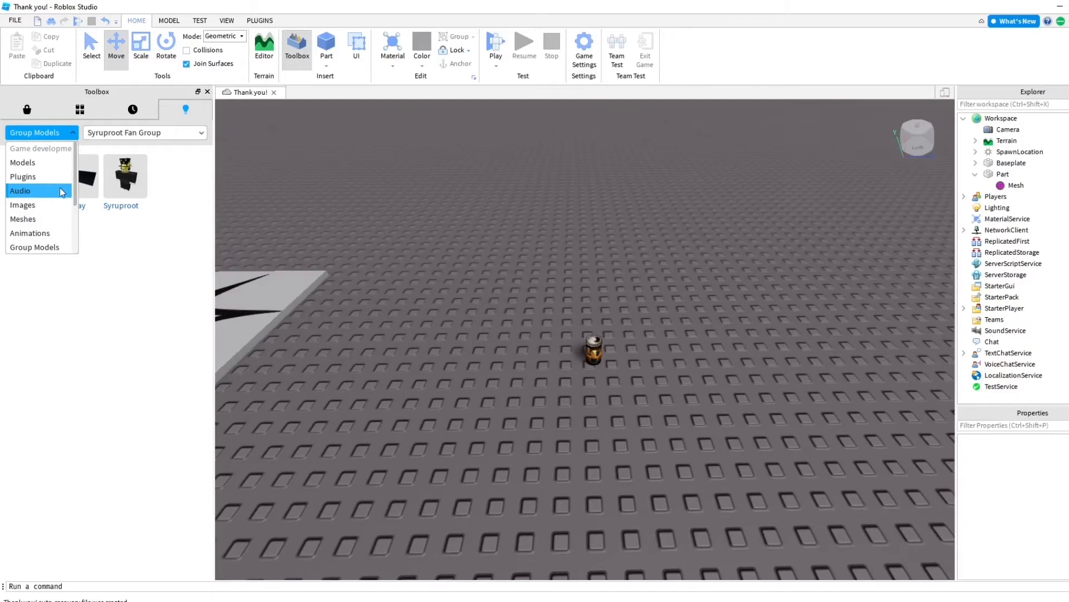
# Check My Models, then return to the Marketplace models catalog
pyautogui.click(133, 109)
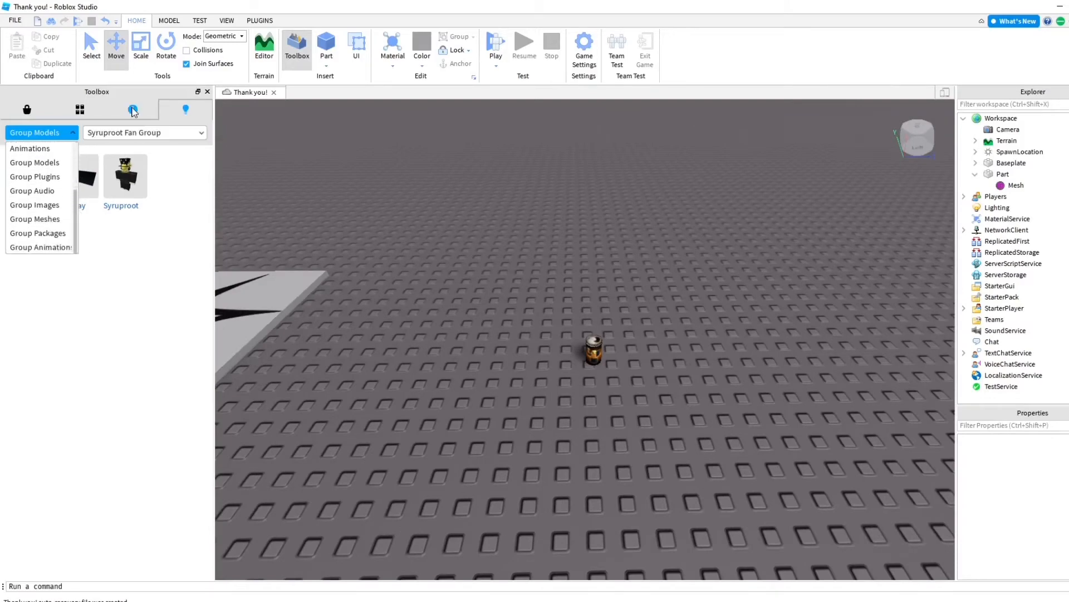
pyautogui.click(79, 110)
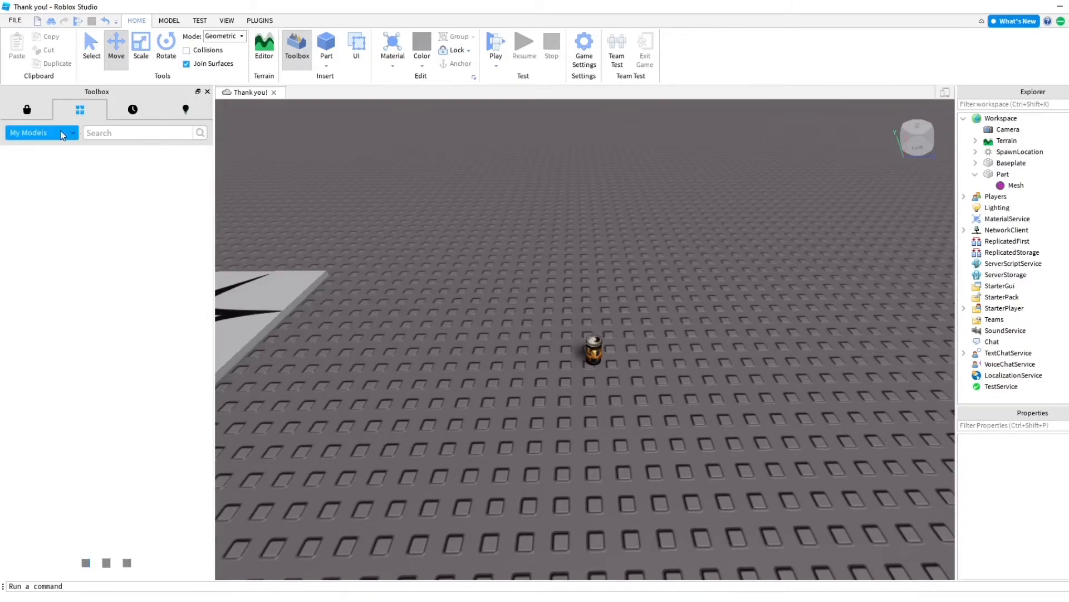
pyautogui.click(26, 109)
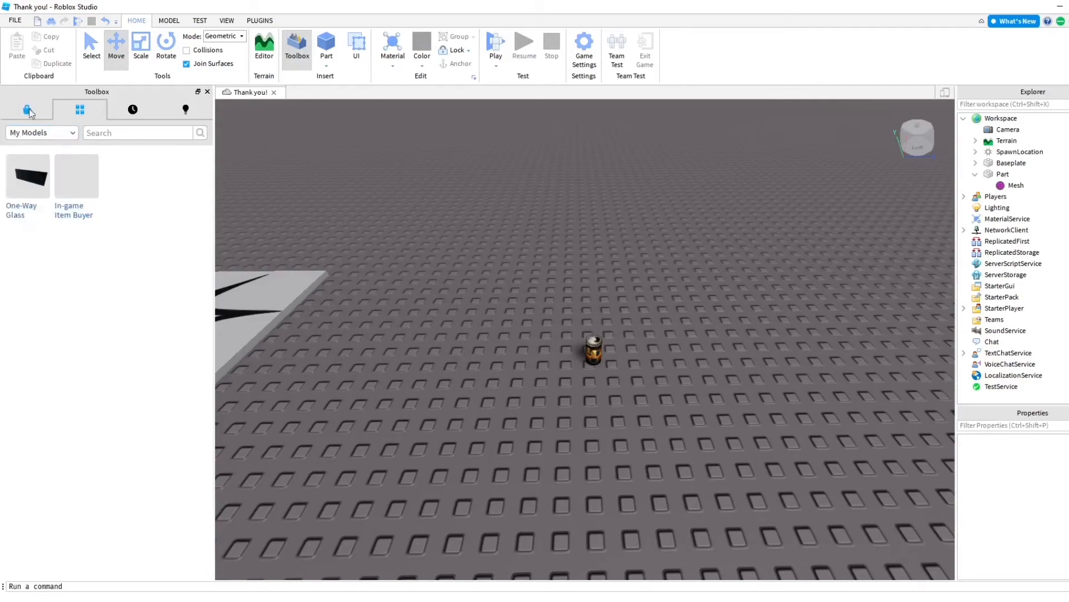
pyautogui.click(25, 109)
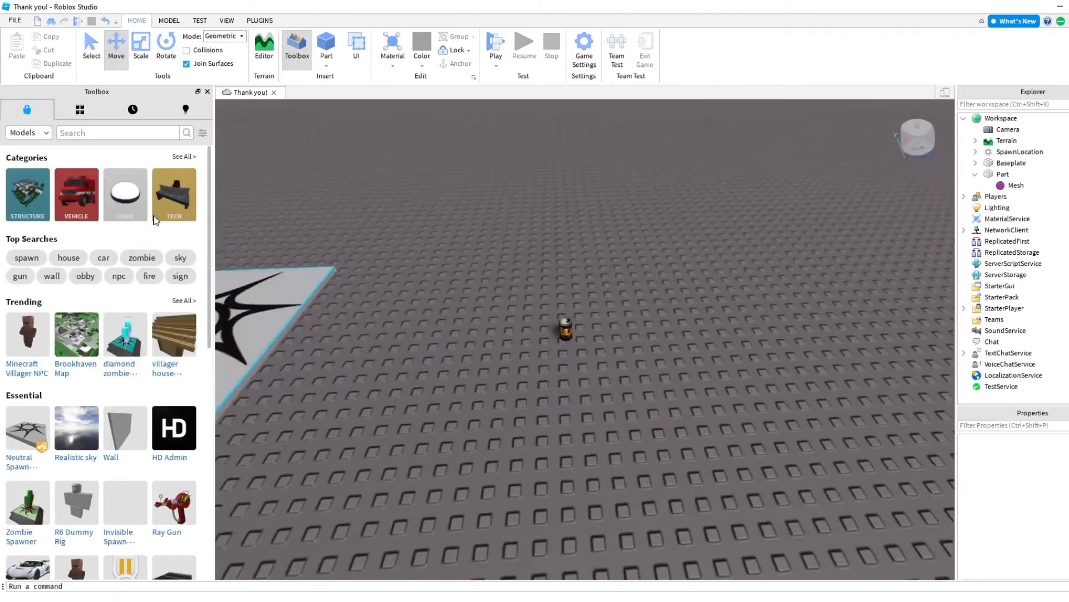
# Insert the Badge Giver (Part) model from a 'badge' search and open its script
pyautogui.write('badge')
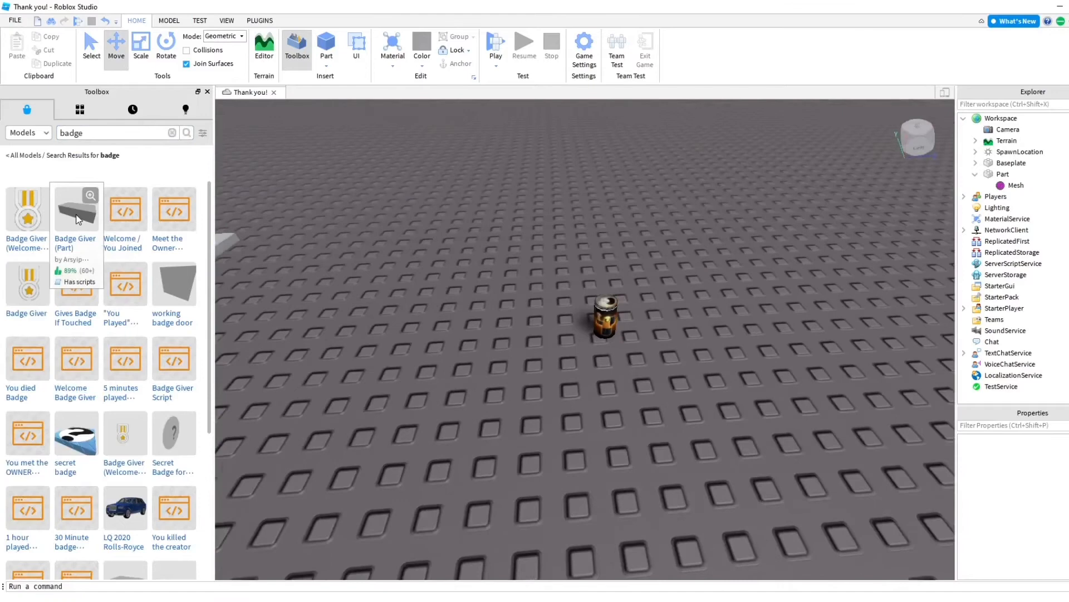
pyautogui.click(76, 209)
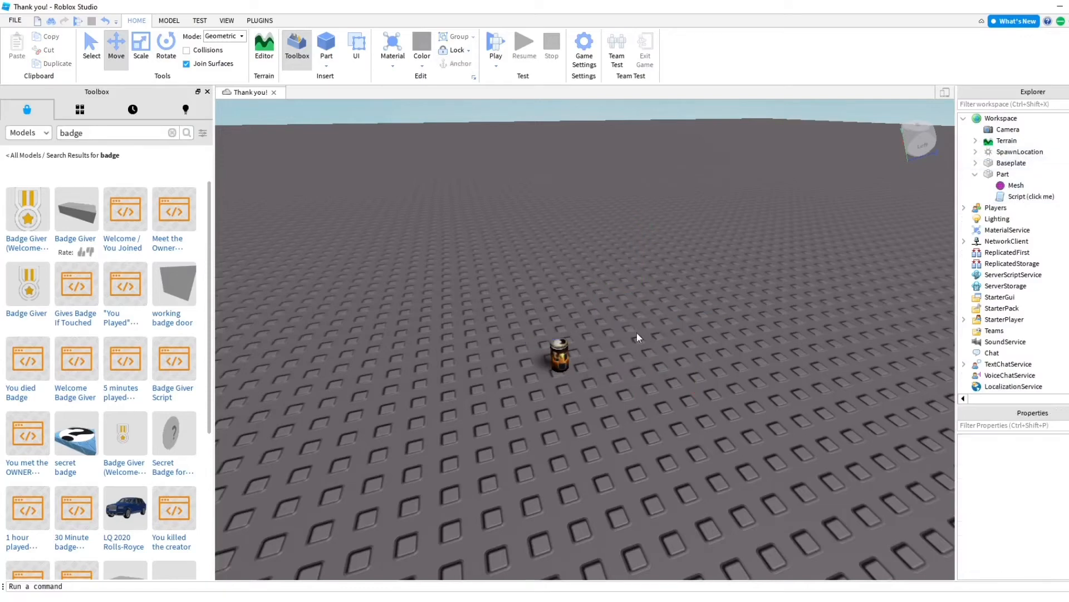
pyautogui.doubleClick(1030, 196)
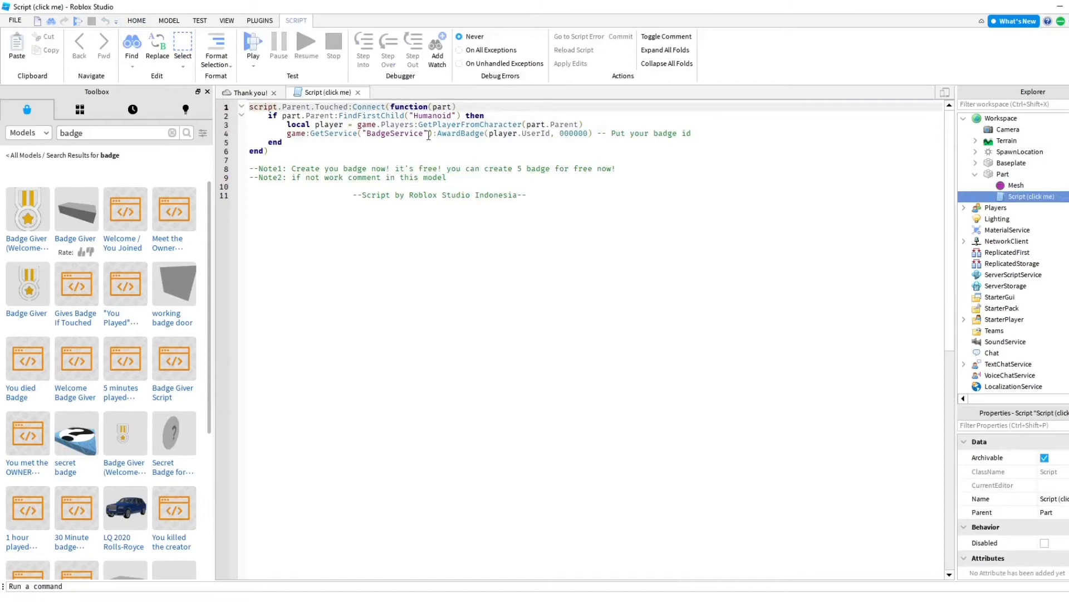
pyautogui.doubleClick(573, 133)
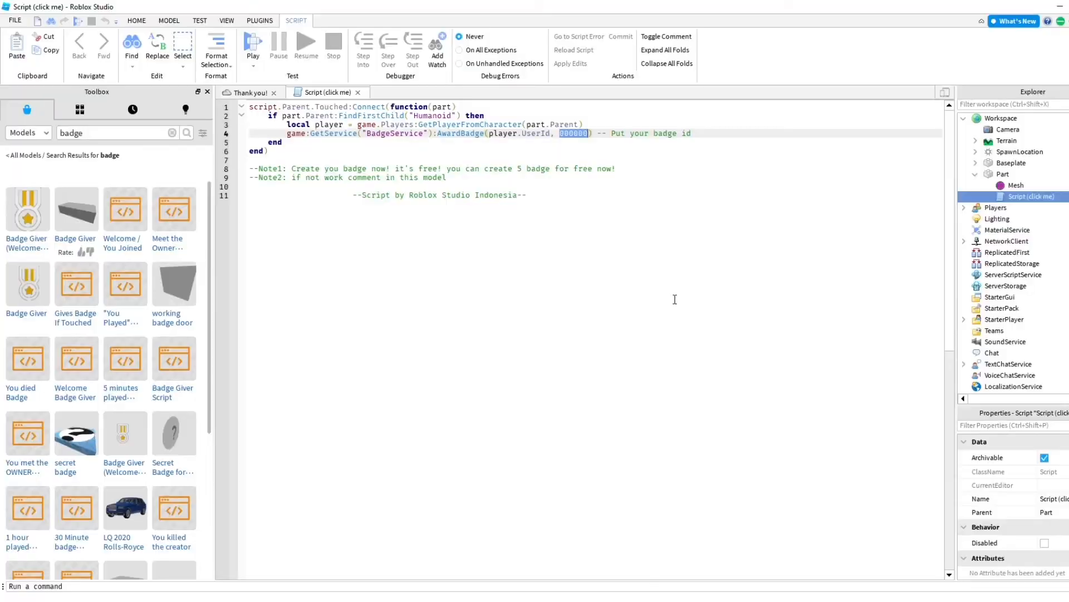
pyautogui.write('2127261247')
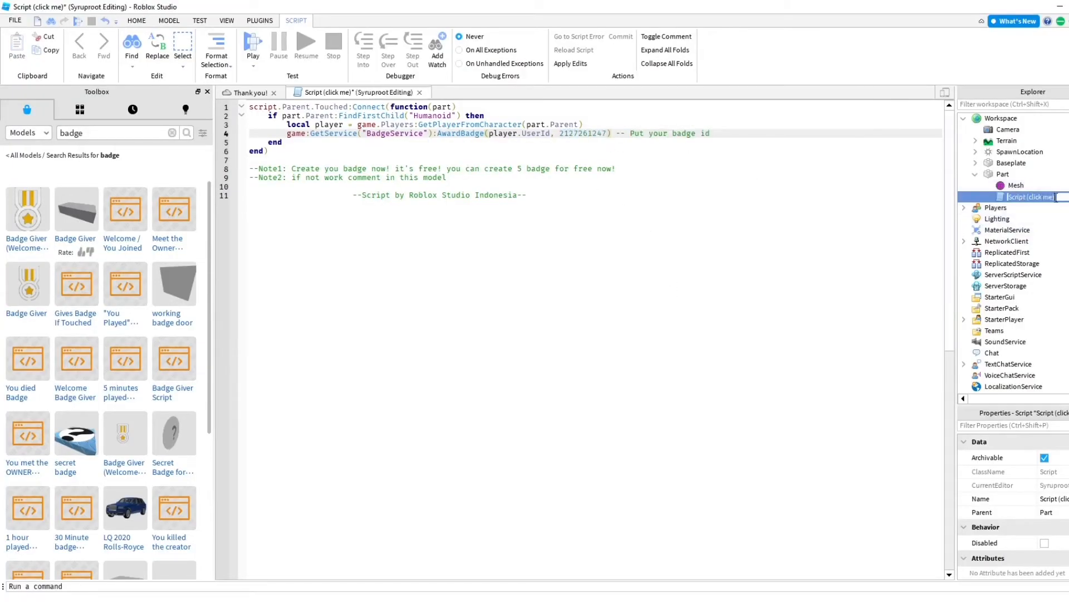
pyautogui.doubleClick(1029, 196)
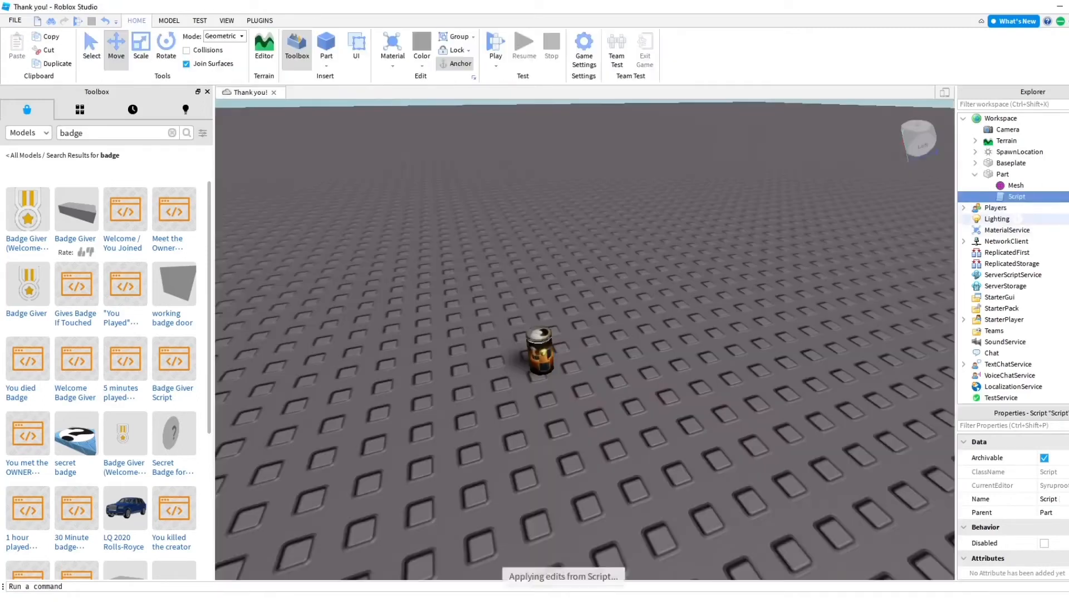
# Select the cola can's Part in Explorer and rename it 'Bloxy Cola'
pyautogui.click(1003, 174)
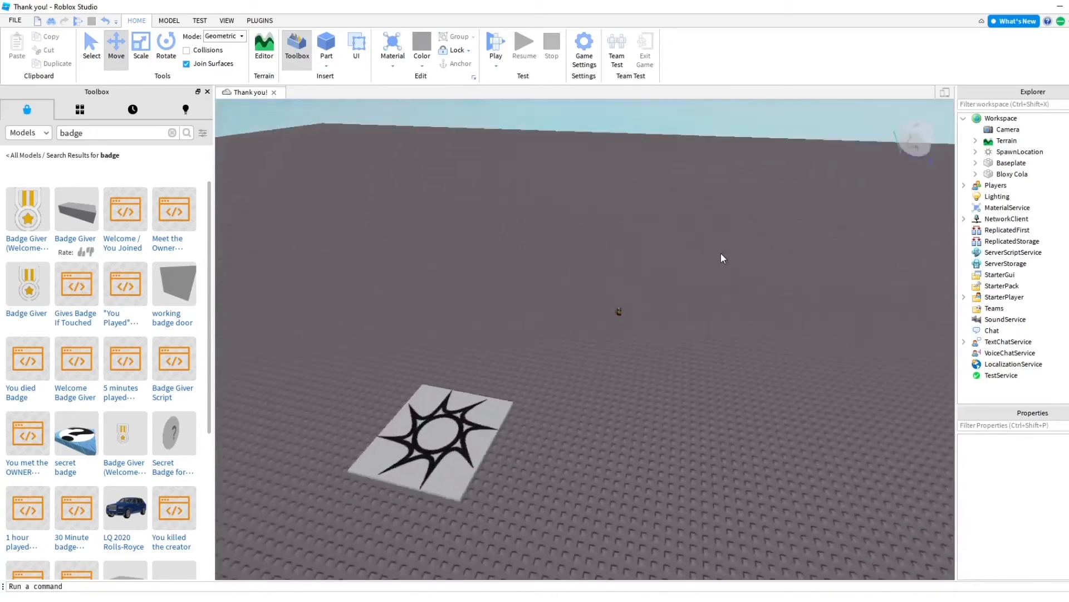
pyautogui.click(15, 20)
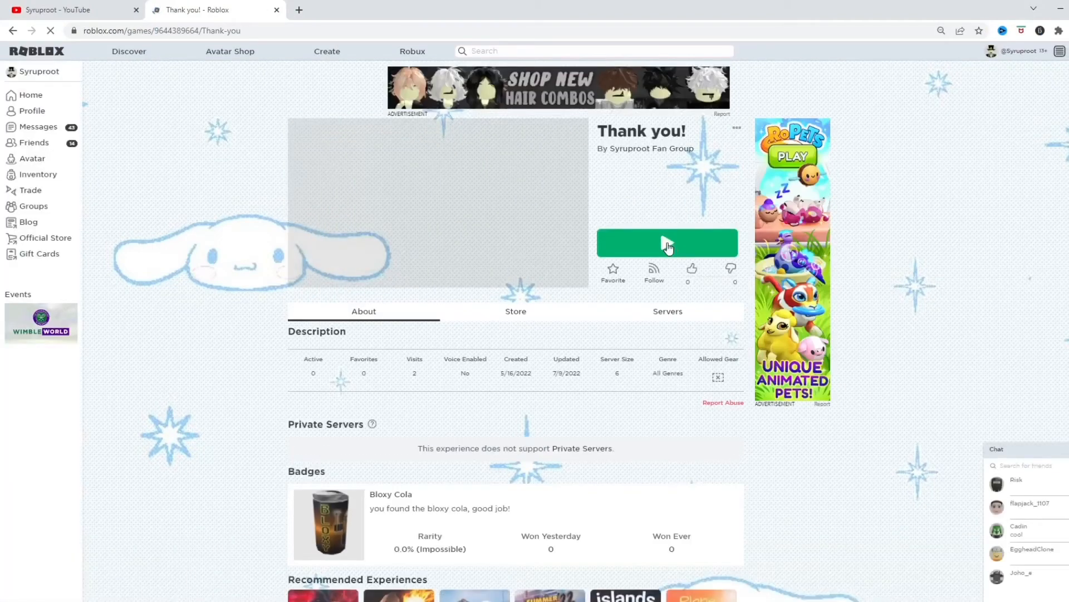
# Start the Thank you! game from its game page with the Play button
pyautogui.click(667, 242)
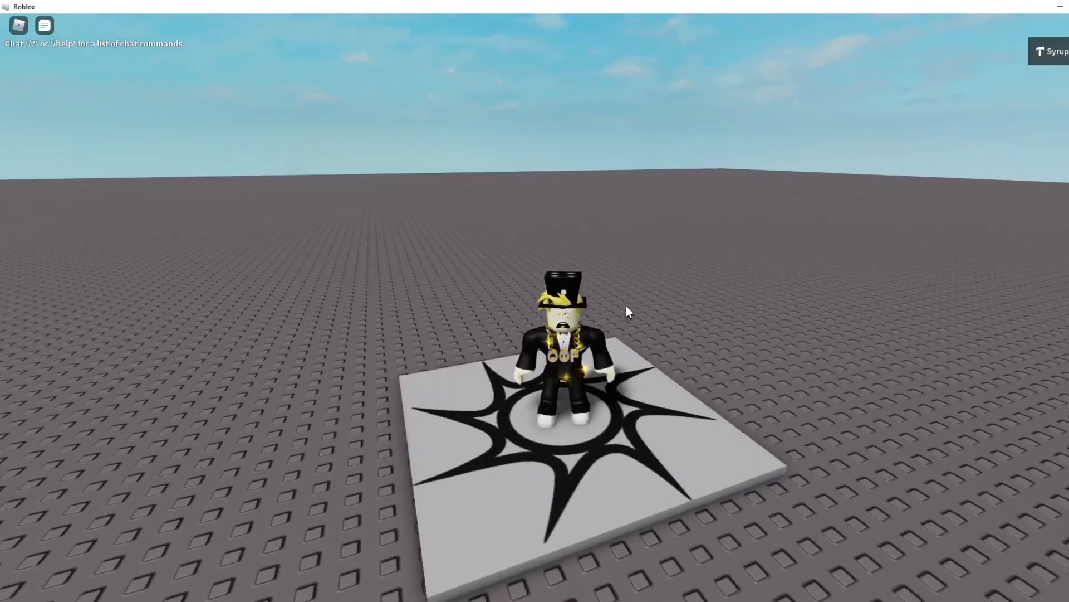